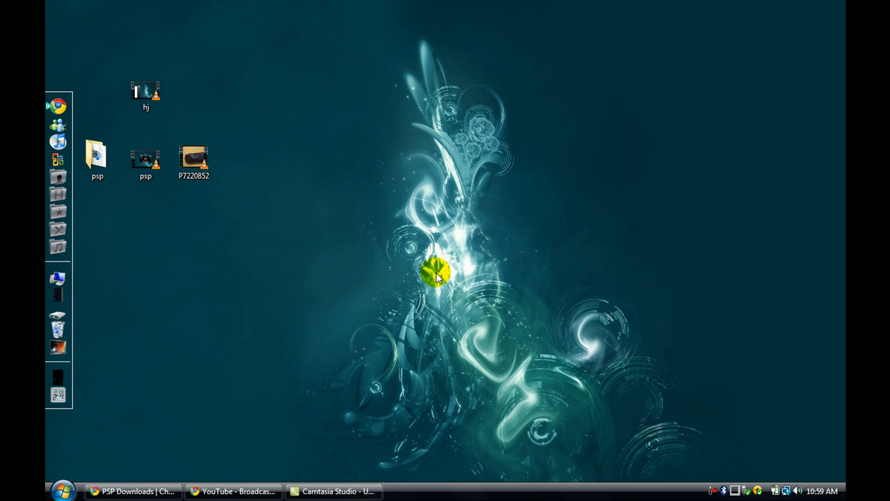
{"action": "mouse_move", "coordinate": [438, 296]}
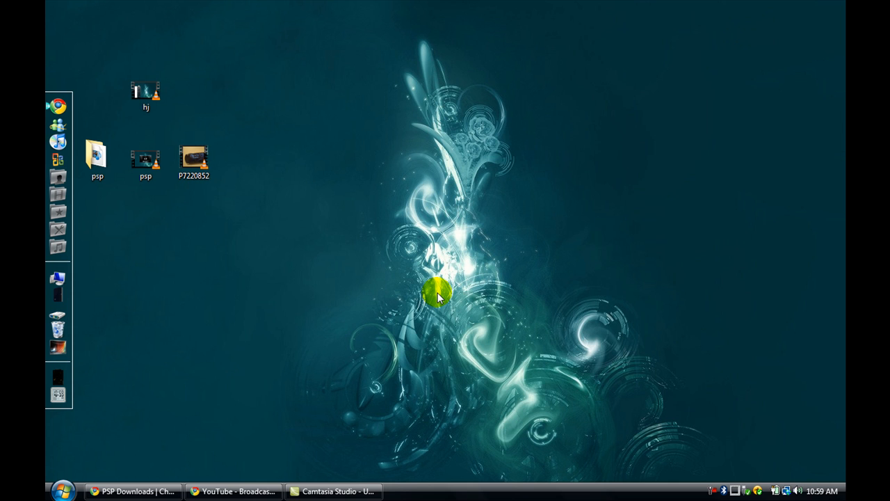
{"action": "mouse_move", "coordinate": [299, 292]}
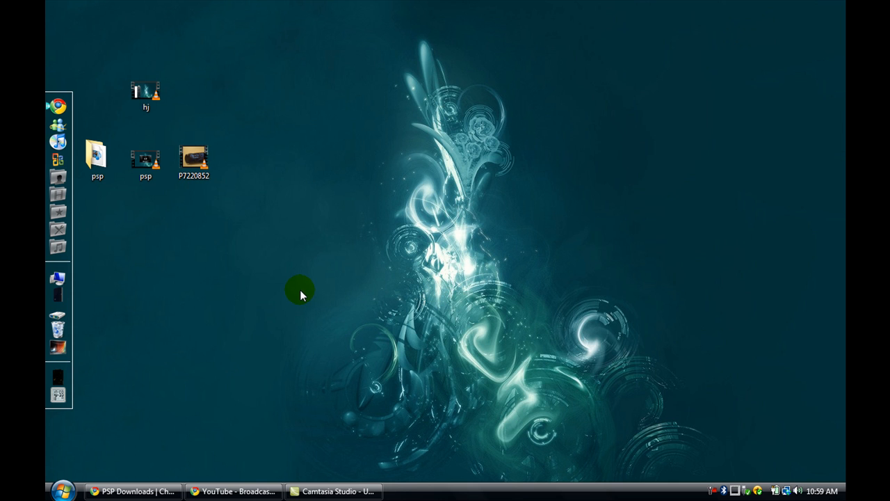
{"action": "mouse_move", "coordinate": [272, 291]}
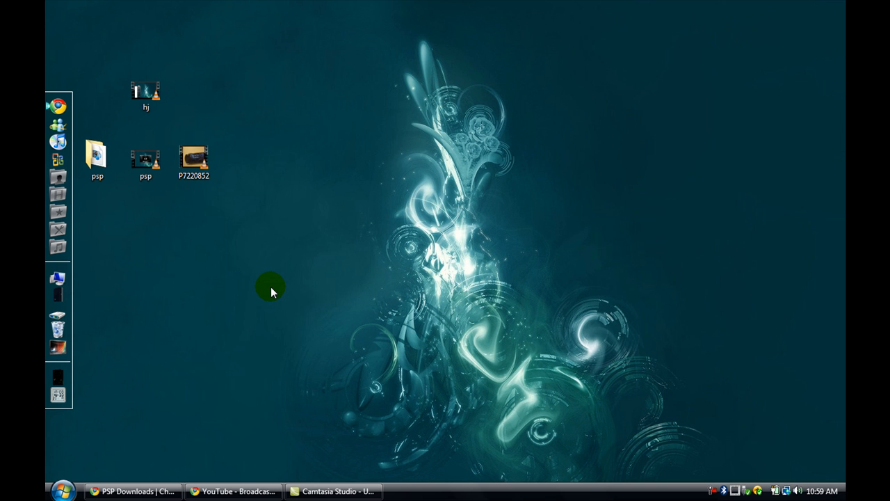
{"action": "mouse_move", "coordinate": [160, 444]}
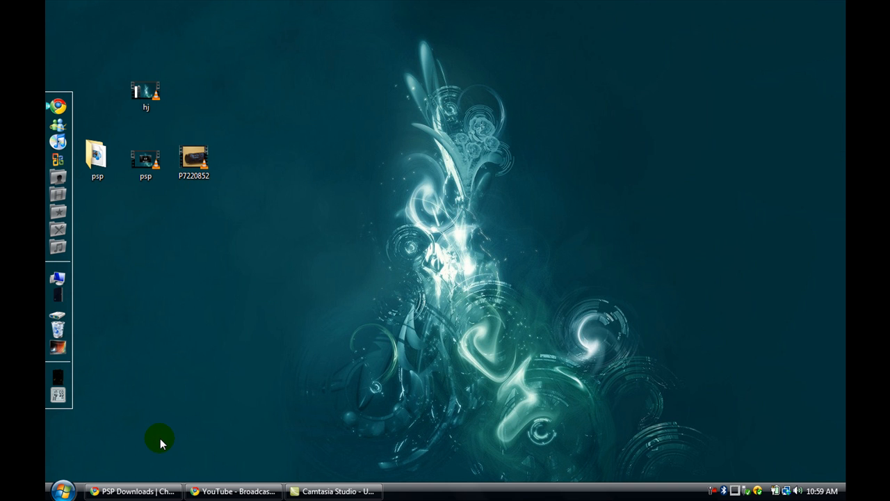
Bring up Chrome's ChickHEN R2 page and scroll back to its top.
{"action": "left_click", "coordinate": [132, 491]}
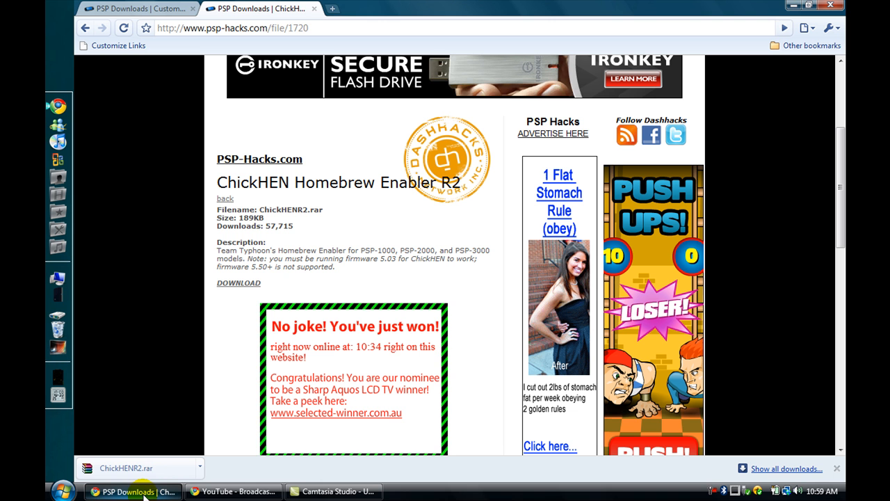
{"action": "mouse_move", "coordinate": [233, 116]}
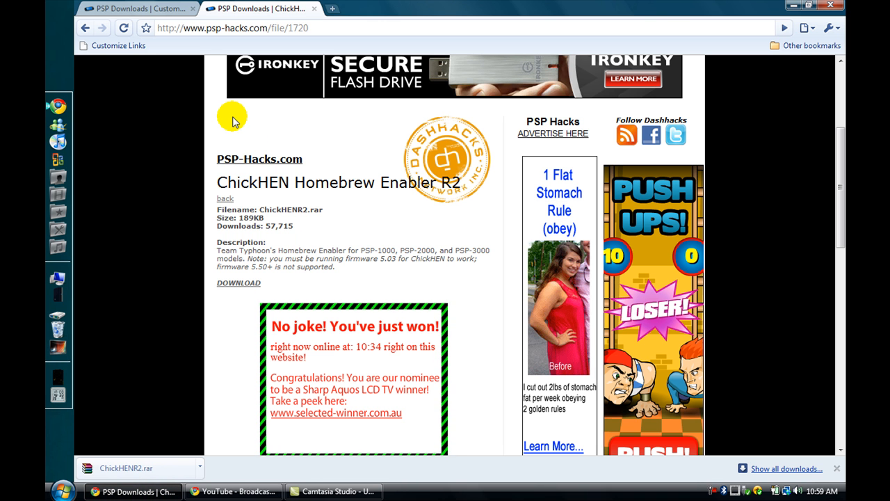
{"action": "left_click", "coordinate": [135, 8]}
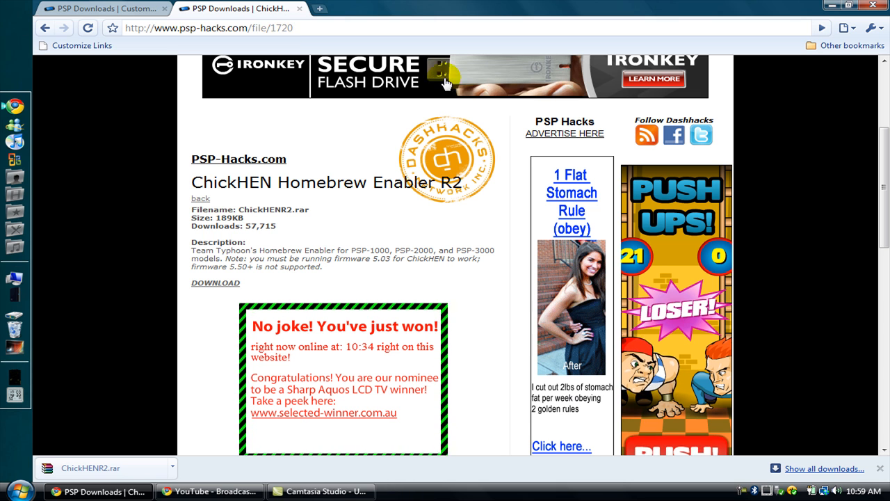
{"action": "scroll", "scroll_direction": "up", "scroll_amount": 3}
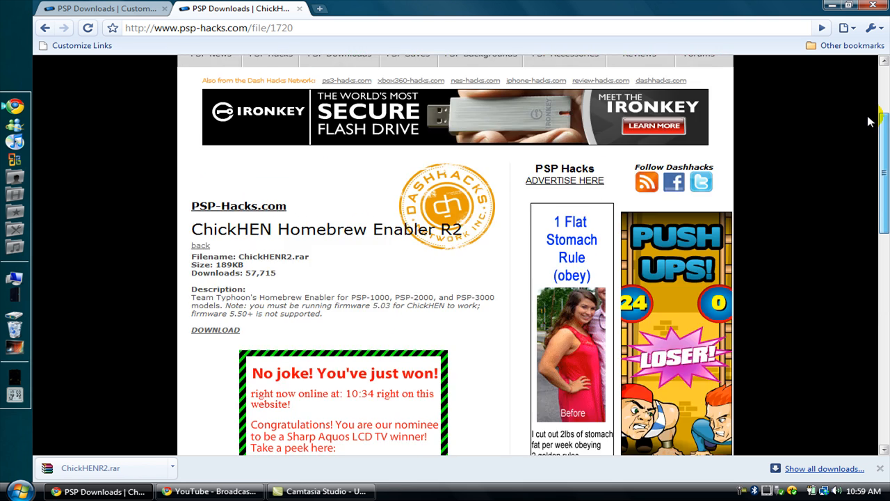
{"action": "scroll", "scroll_direction": "up", "scroll_amount": 3}
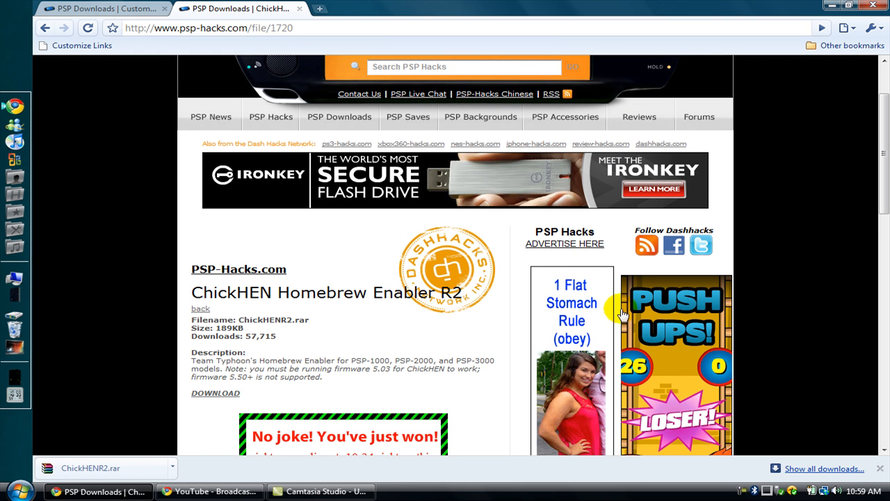
Open Computer from Start and select the extracted ChickHENR2 folder beside its archive.
{"action": "left_click", "coordinate": [19, 491]}
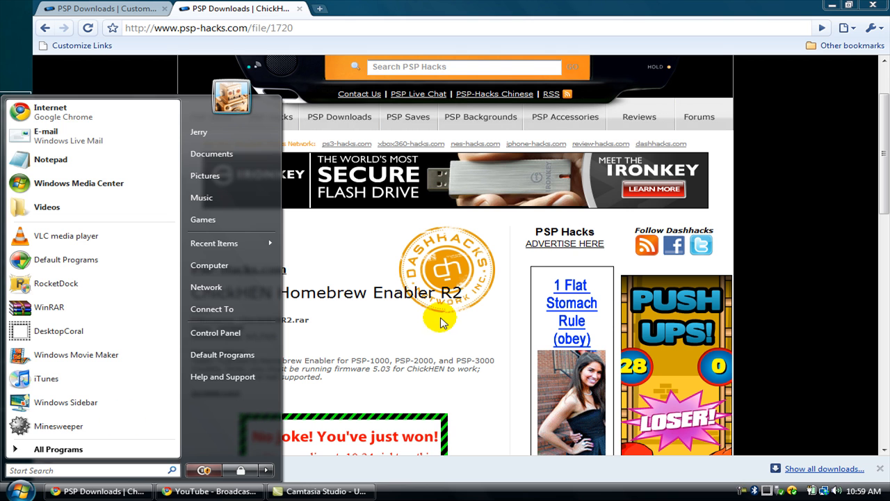
{"action": "left_click", "coordinate": [442, 320]}
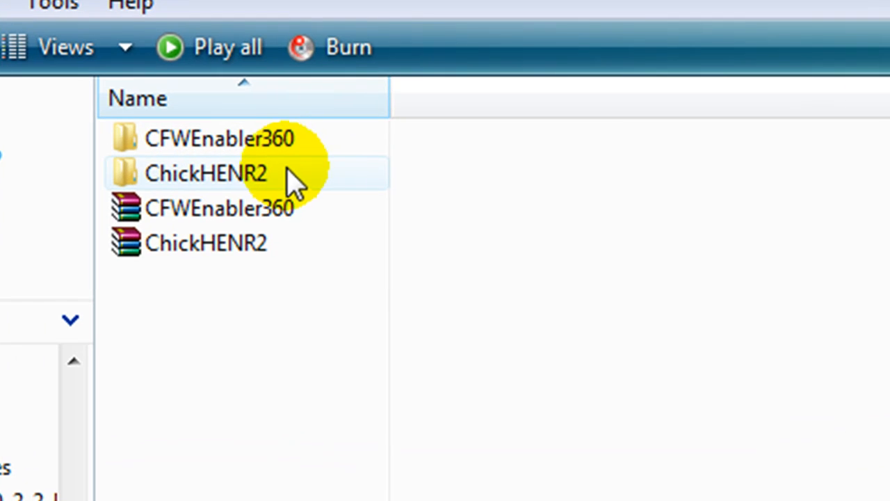
{"action": "left_click", "coordinate": [206, 243]}
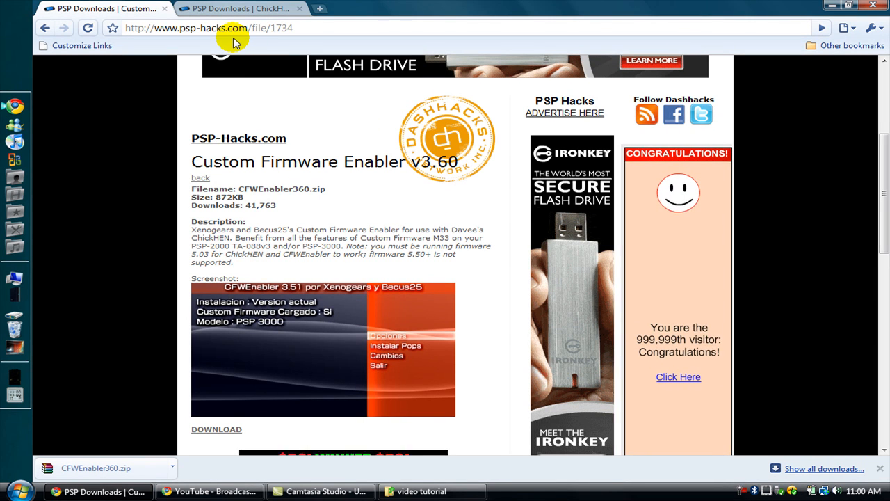
{"action": "mouse_move", "coordinate": [341, 136]}
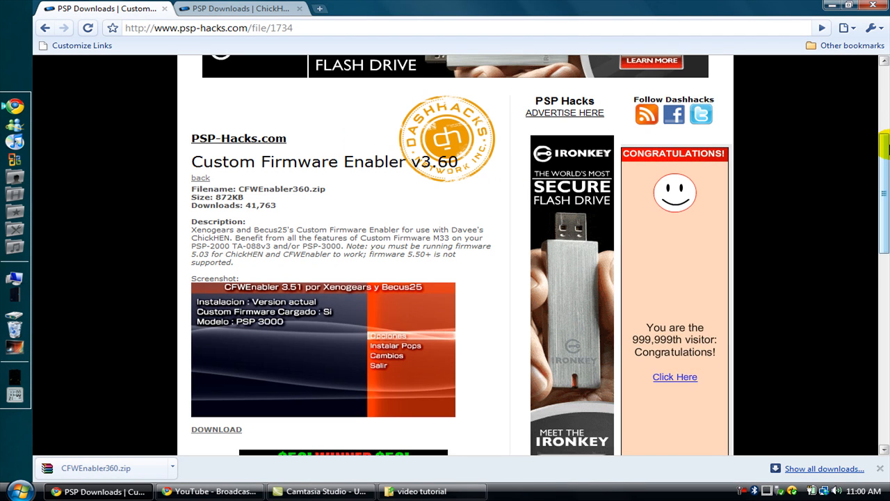
Scroll down the Custom Firmware Enabler v3.60 download page.
{"action": "scroll", "scroll_direction": "down", "scroll_amount": 3}
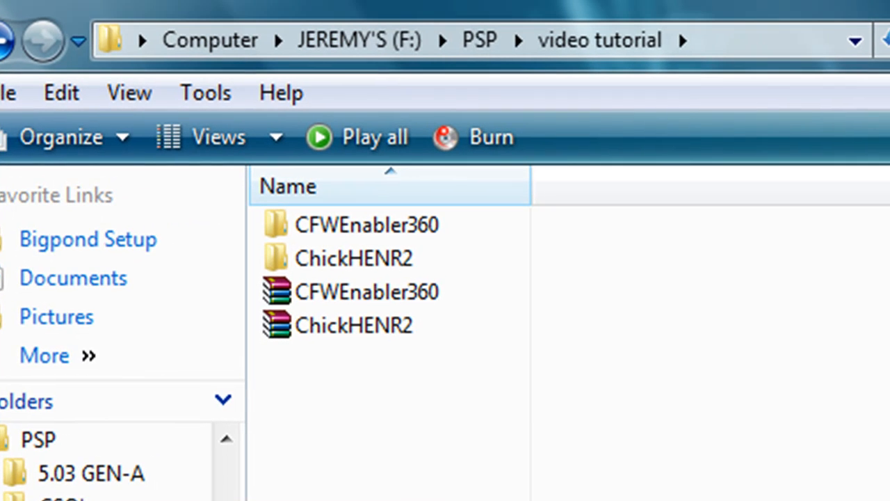
Show the right-click extract options for the CFWEnabler360 and ChickHENR2 archives.
{"action": "left_click", "coordinate": [367, 291]}
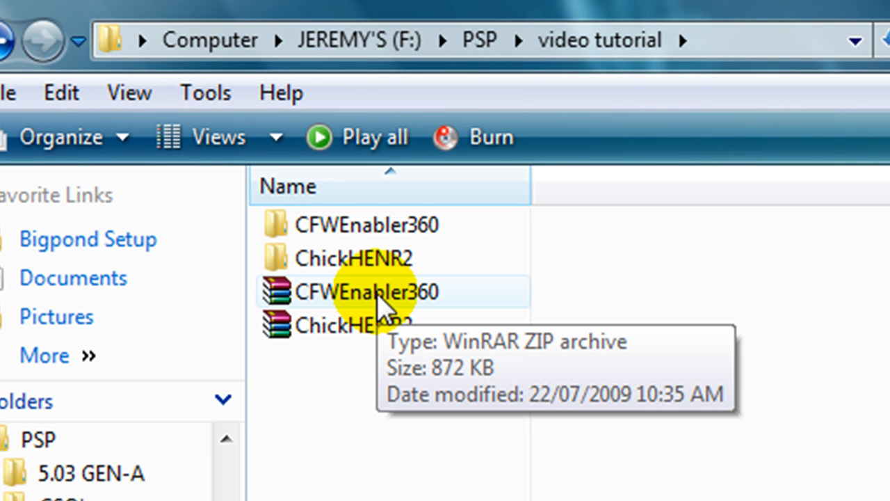
{"action": "right_click", "coordinate": [365, 291]}
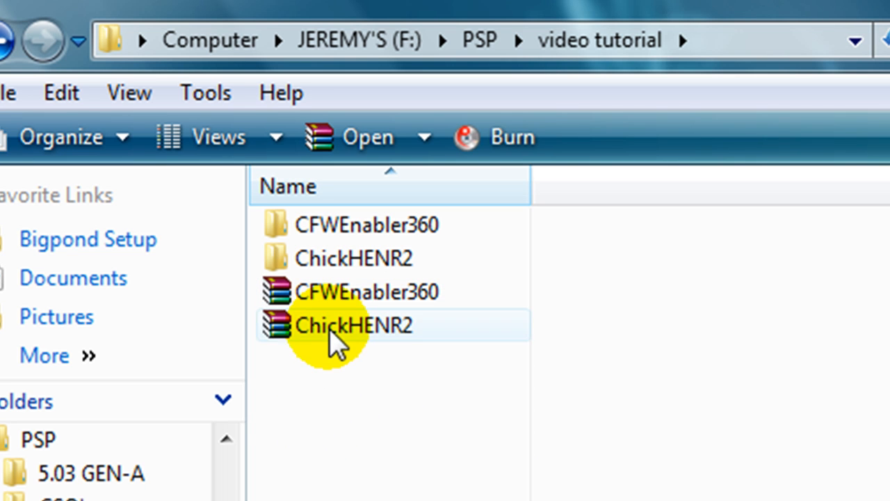
{"action": "right_click", "coordinate": [341, 325]}
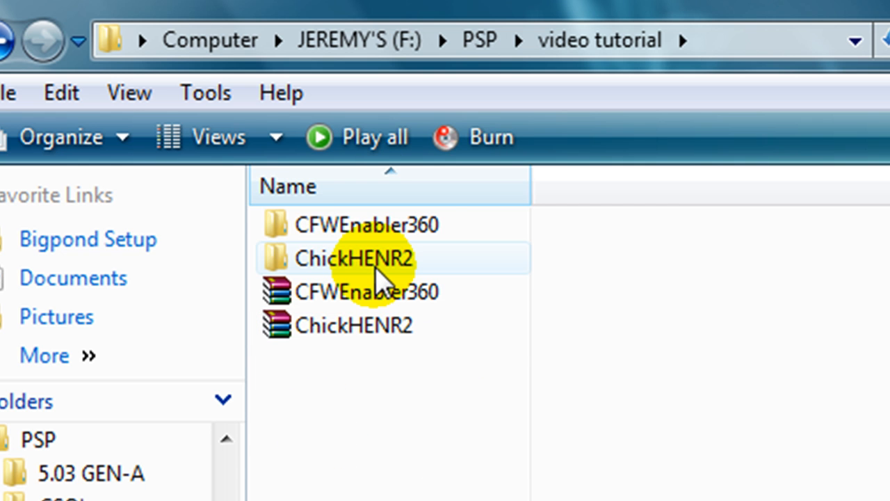
{"action": "mouse_move", "coordinate": [355, 258]}
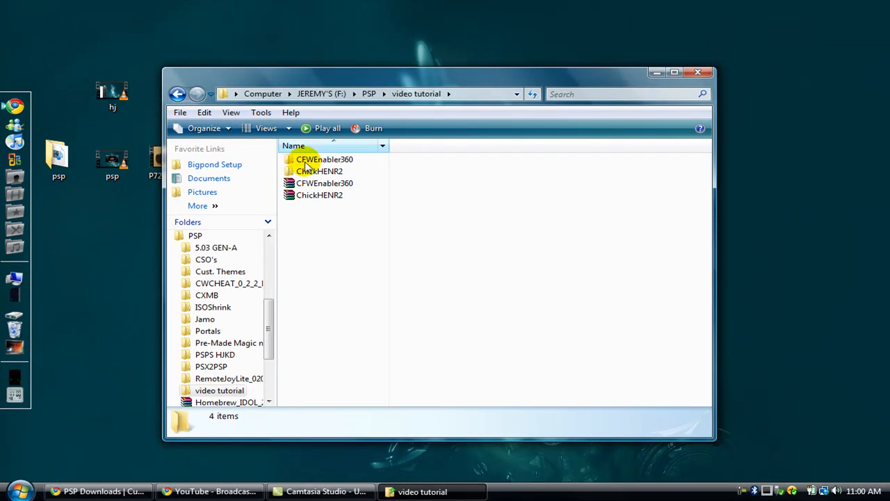
Open the extracted ChickHENR2 folder, showing PHAT, SLIM, a video and readme.
{"action": "double_click", "coordinate": [320, 171]}
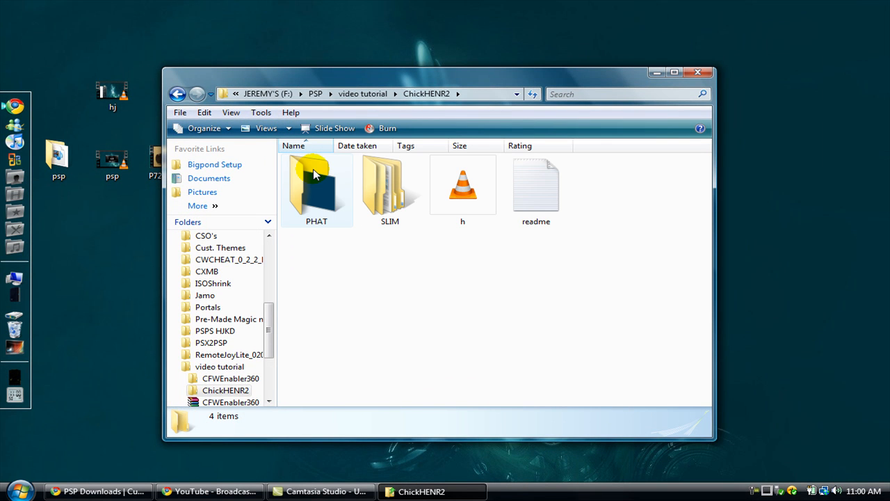
{"action": "mouse_move", "coordinate": [317, 184]}
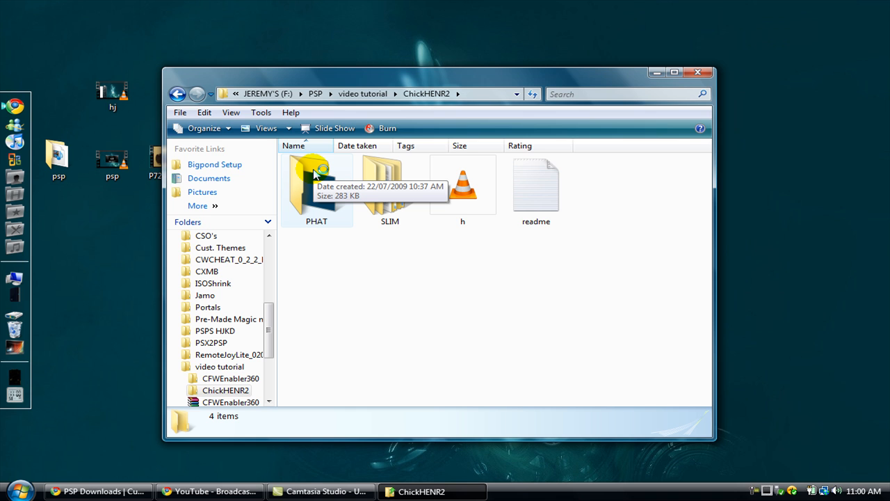
{"action": "mouse_move", "coordinate": [419, 266]}
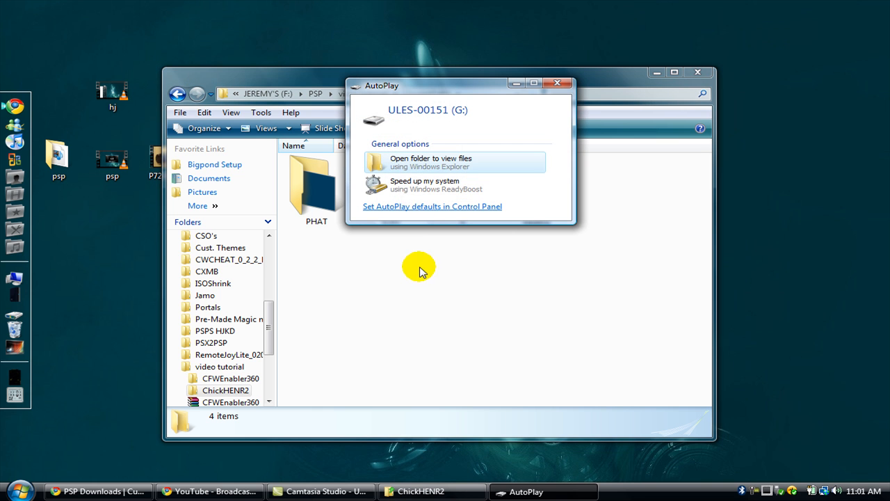
Dismiss the first AutoPlay prompt, then open drive G: to view its files.
{"action": "left_click", "coordinate": [432, 162]}
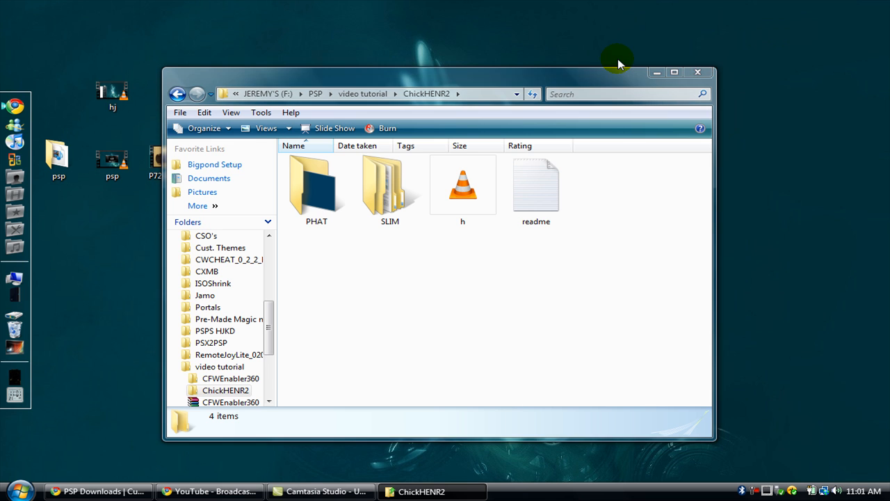
{"action": "mouse_move", "coordinate": [515, 233]}
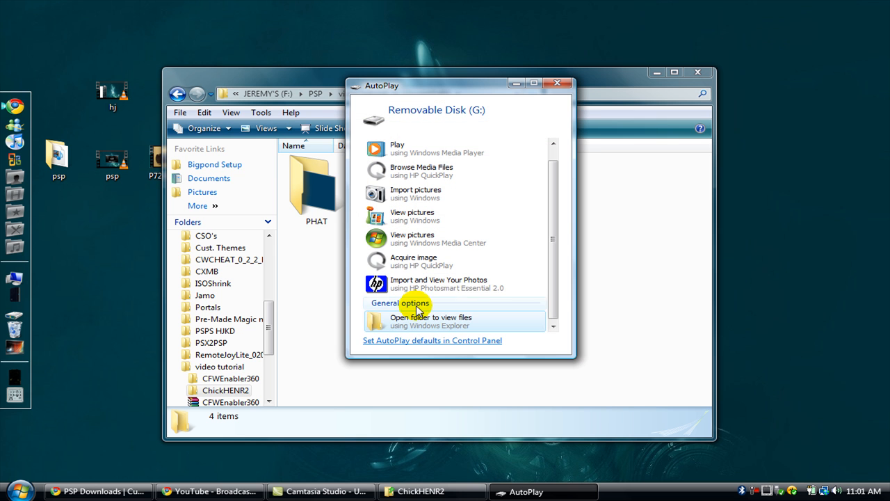
{"action": "left_click", "coordinate": [431, 321]}
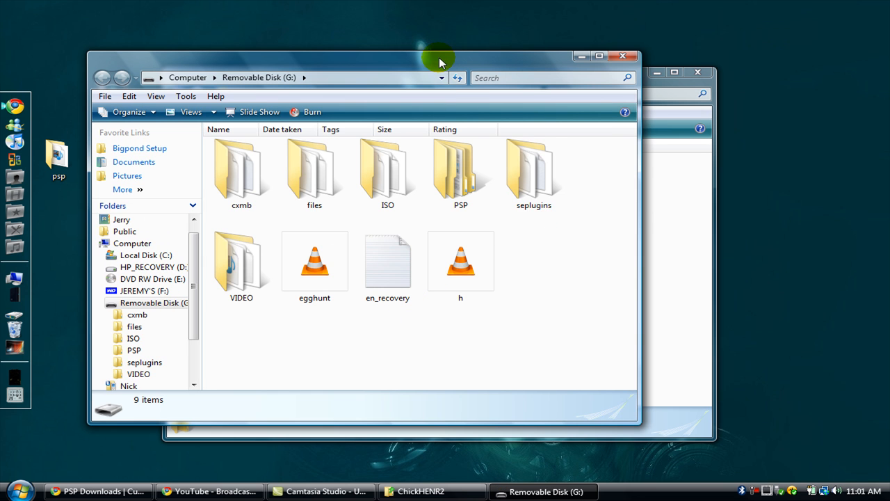
In the ChickHENR2 window, open SLIM and then its ChickHEN folder.
{"action": "left_click", "coordinate": [420, 491]}
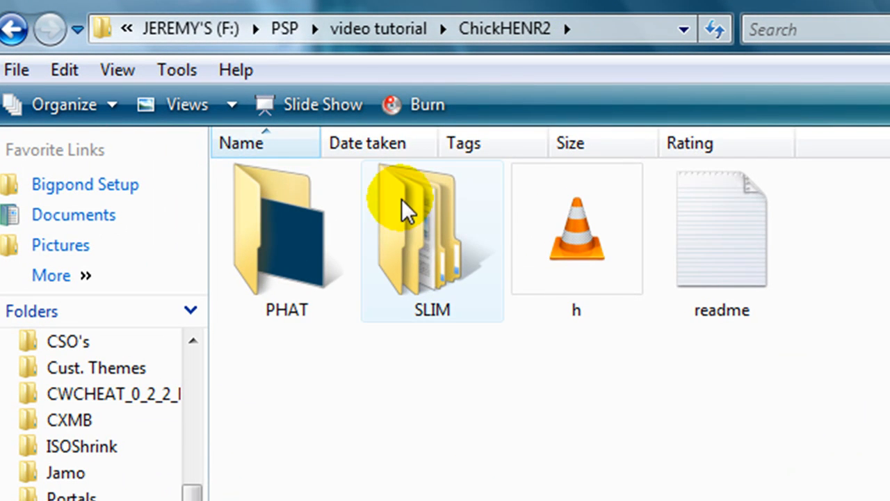
{"action": "double_click", "coordinate": [432, 229]}
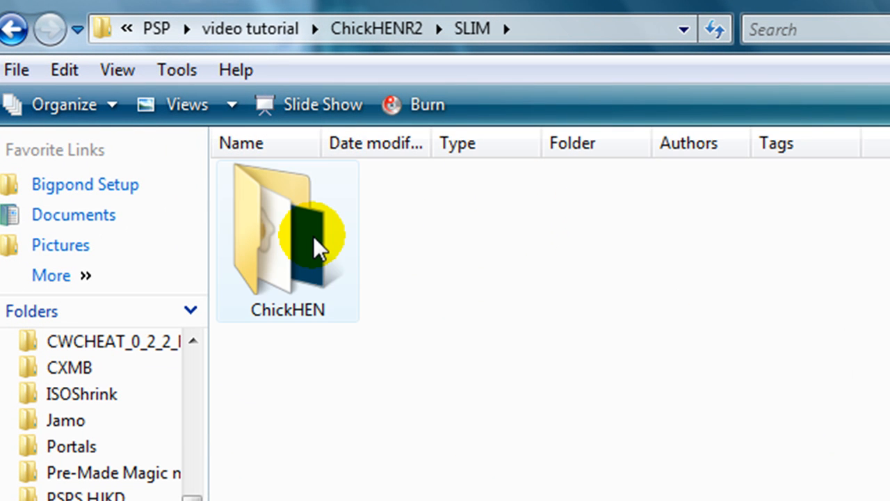
{"action": "double_click", "coordinate": [287, 236]}
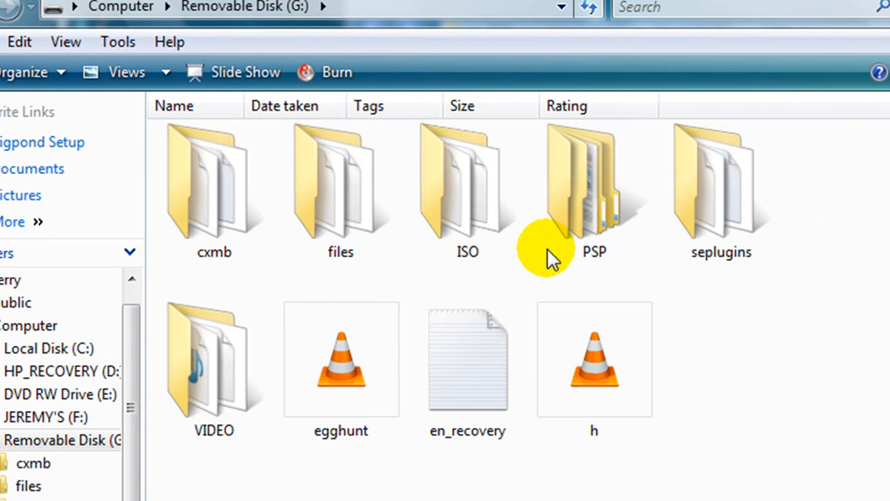
Open PSP on the memory stick and check the PHOTO ChickHEN folder's images.
{"action": "double_click", "coordinate": [594, 180]}
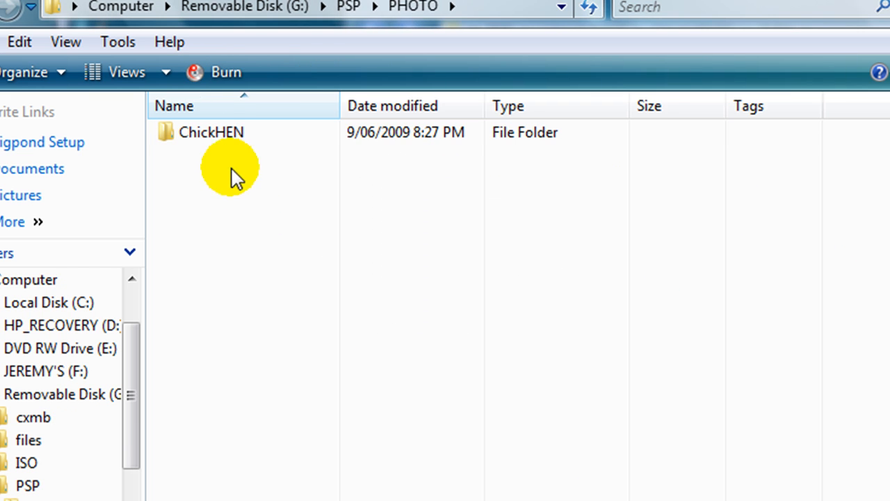
{"action": "double_click", "coordinate": [211, 132]}
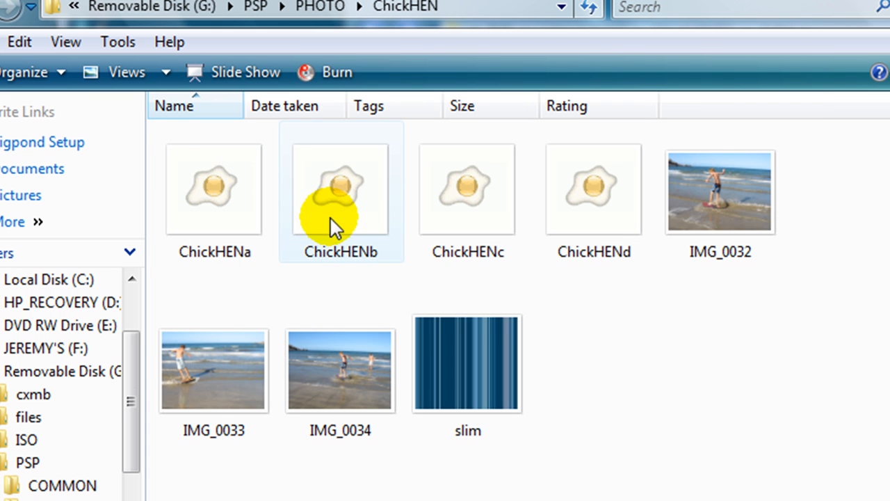
{"action": "mouse_move", "coordinate": [651, 439]}
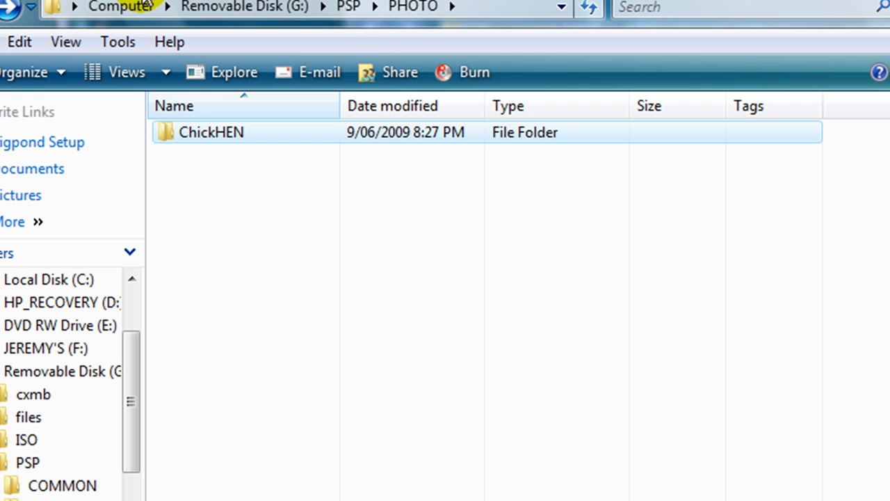
{"action": "mouse_move", "coordinate": [243, 8]}
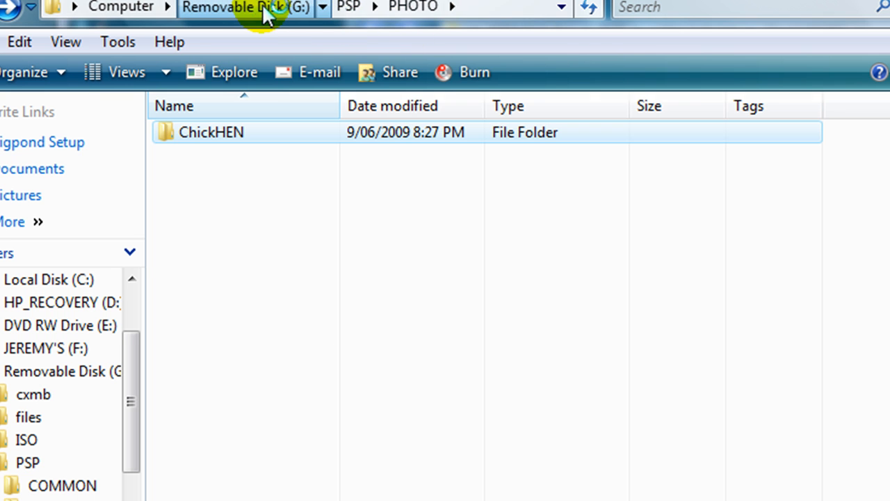
Return to the top level of Removable Disk (G:) via the address bar.
{"action": "left_click", "coordinate": [233, 7]}
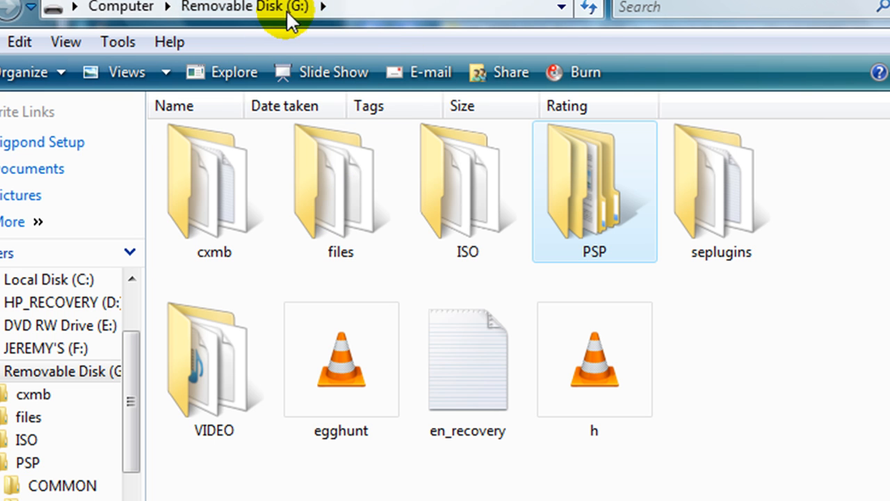
{"action": "mouse_move", "coordinate": [511, 261]}
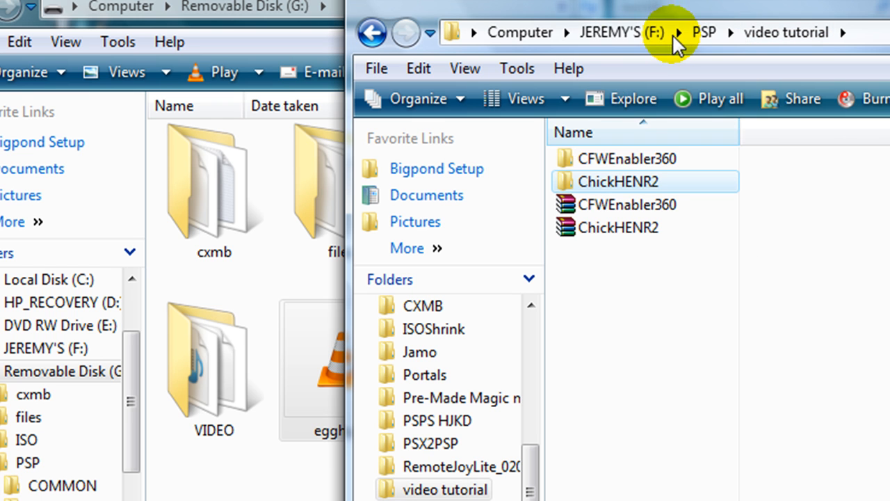
{"action": "mouse_move", "coordinate": [219, 45]}
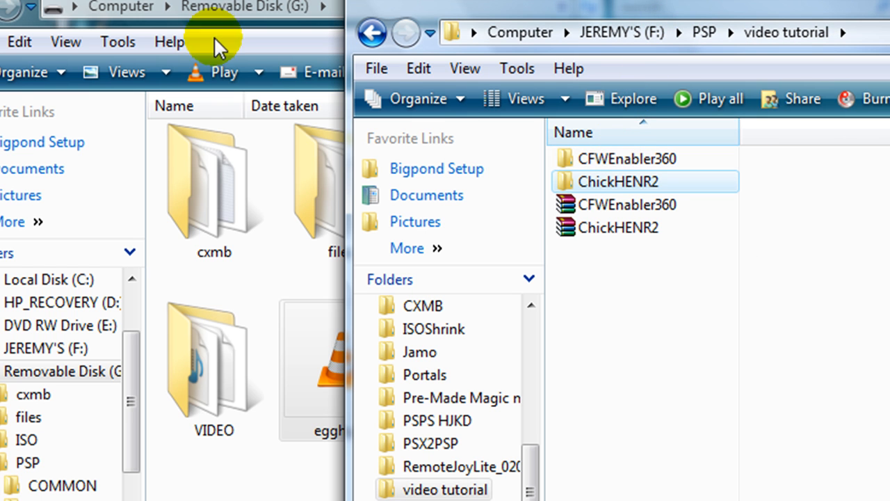
Open G:\PSP\GAME on the memory stick and CFWEnabler360's PSP folder.
{"action": "double_click", "coordinate": [627, 158]}
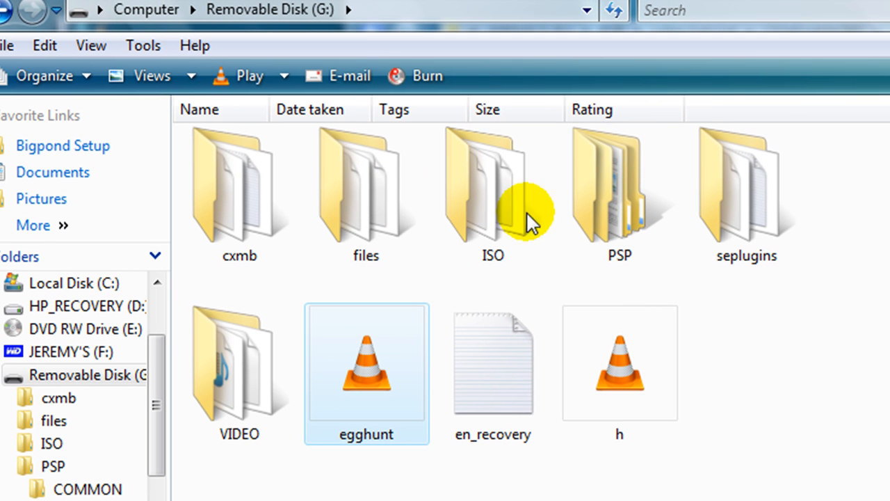
{"action": "double_click", "coordinate": [619, 185]}
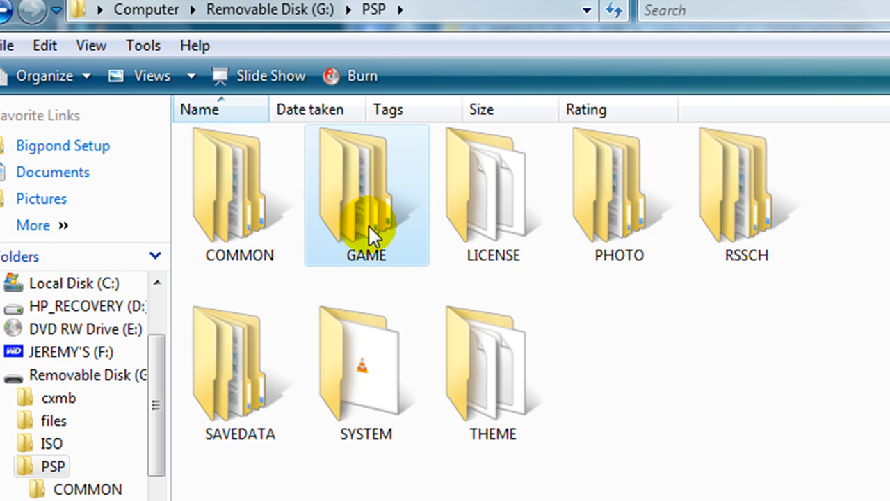
{"action": "double_click", "coordinate": [366, 195]}
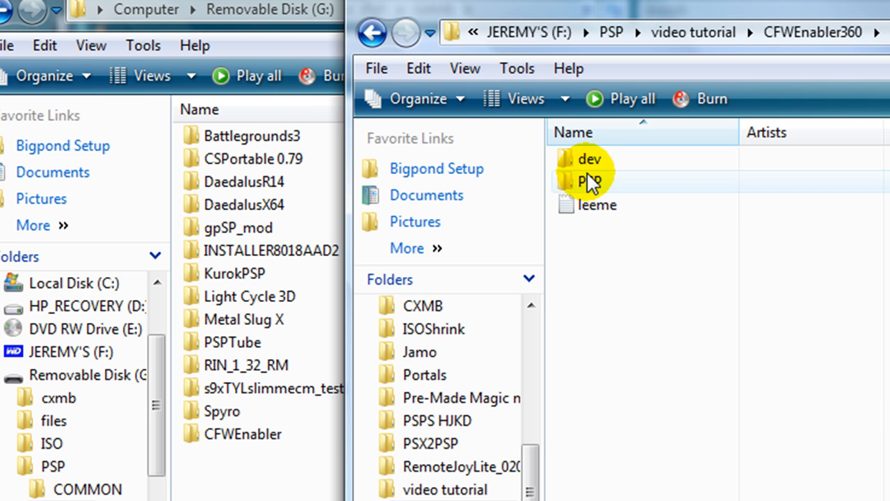
{"action": "double_click", "coordinate": [590, 180]}
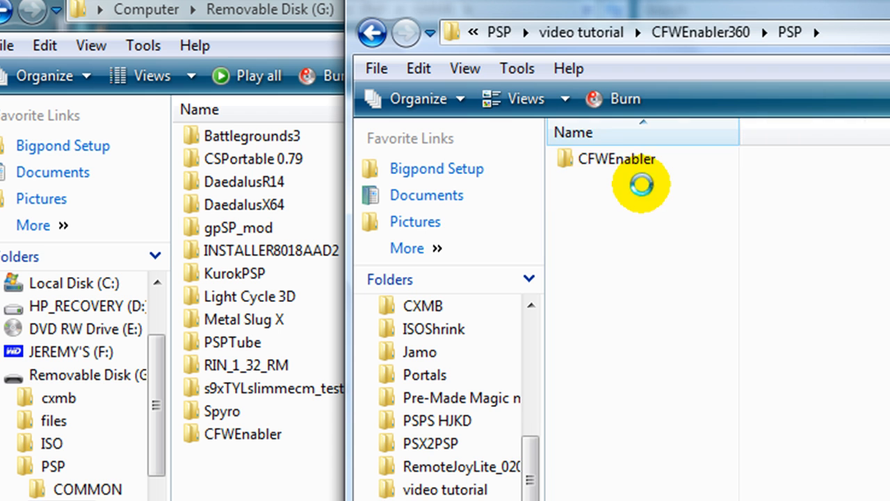